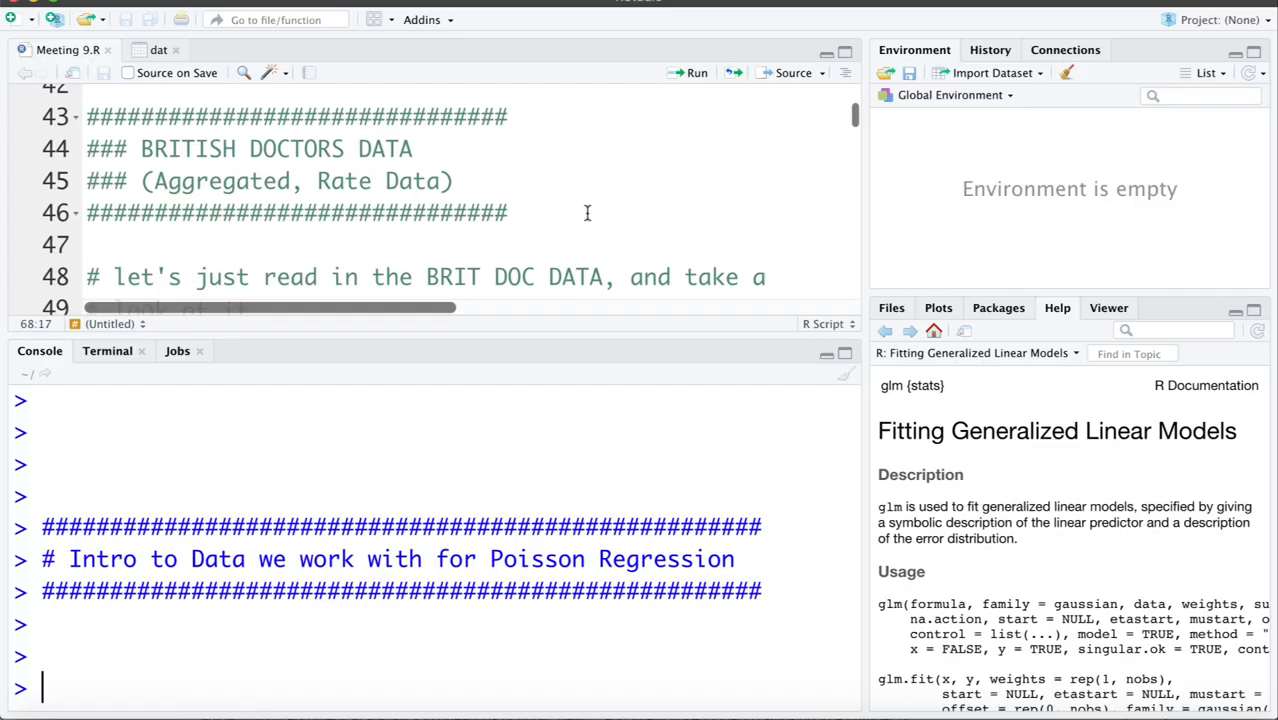
# Run read.delim to load the British Doctors file as dat, then View(dat) in the data viewer
pyautogui.scroll(-3)
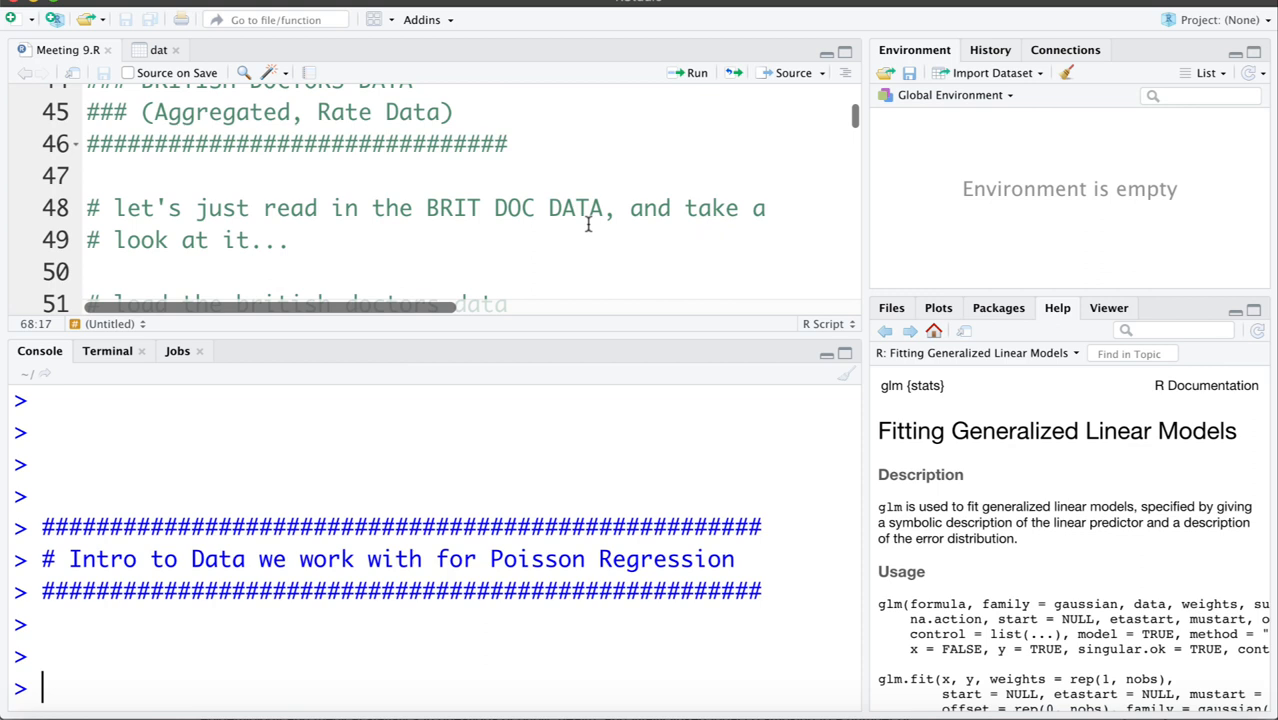
pyautogui.scroll(-3)
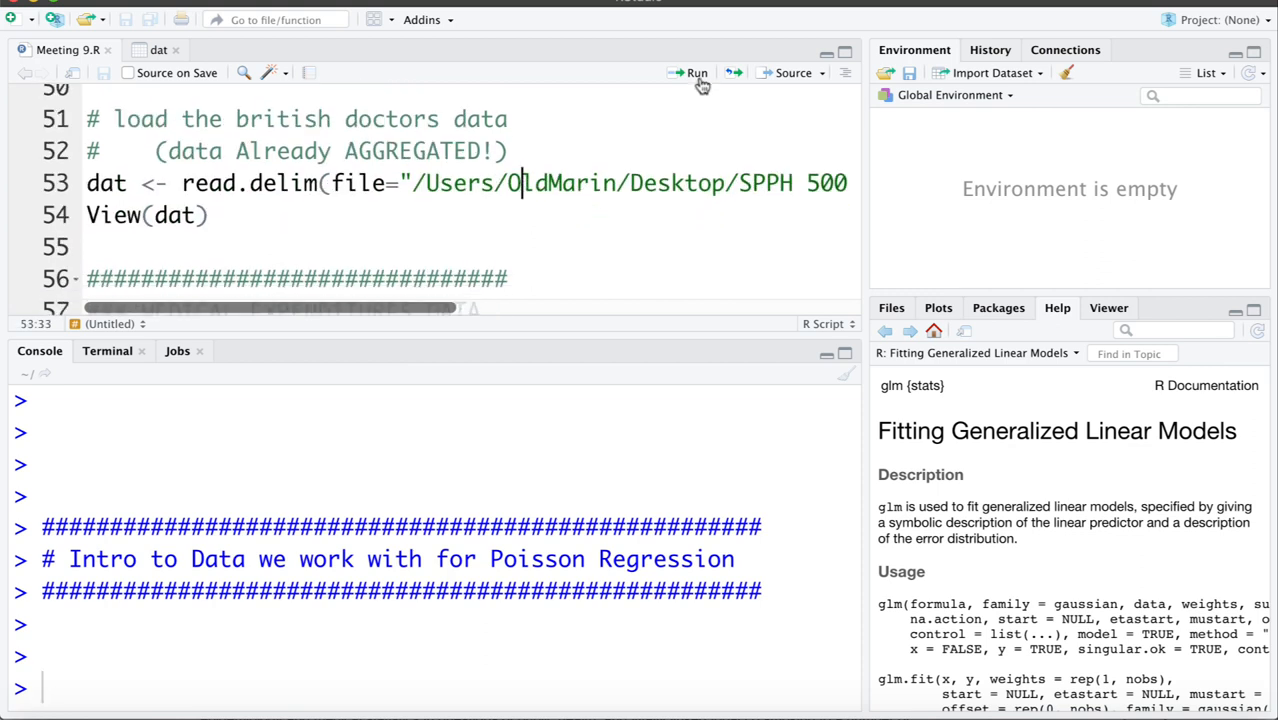
pyautogui.moveTo(696, 72)
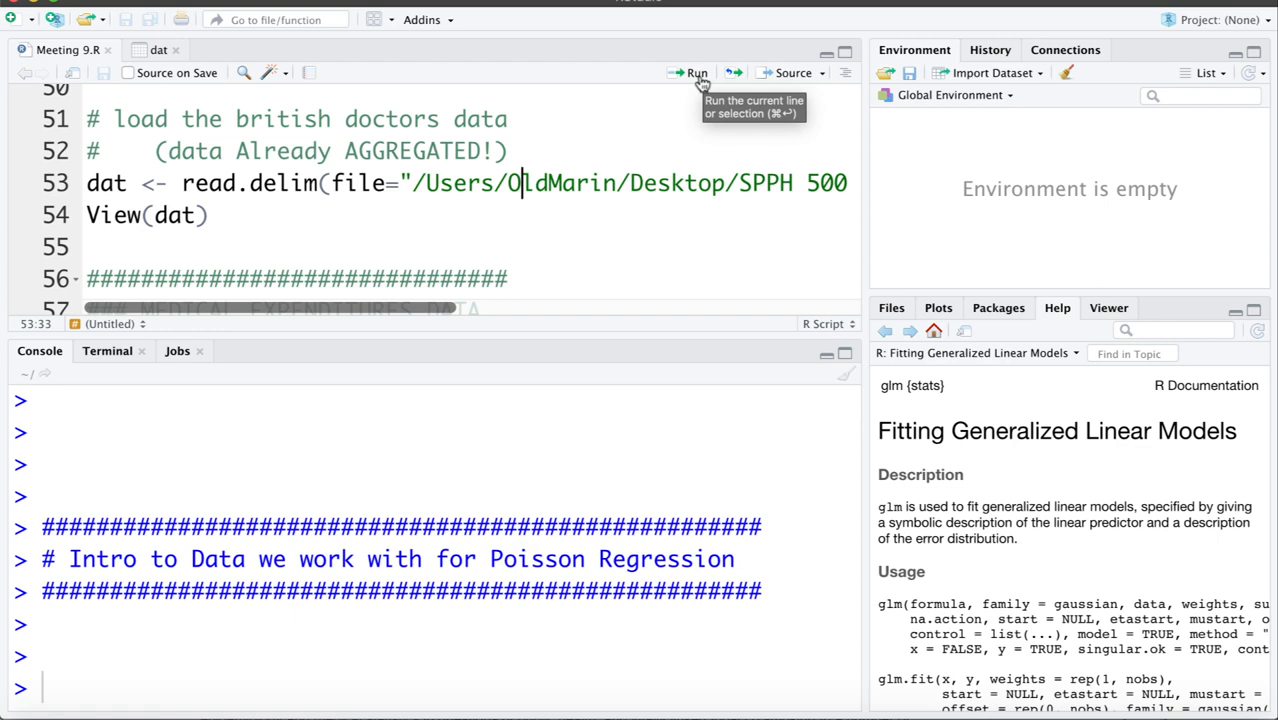
pyautogui.click(696, 72)
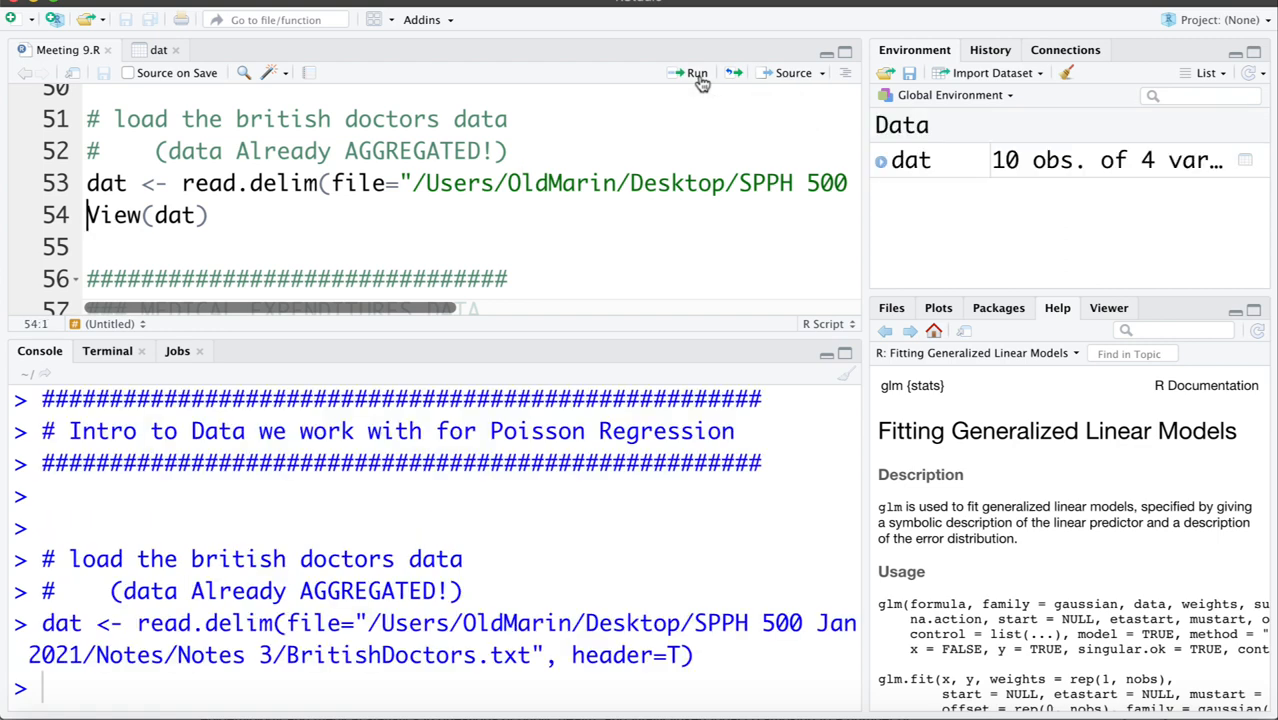
pyautogui.click(696, 72)
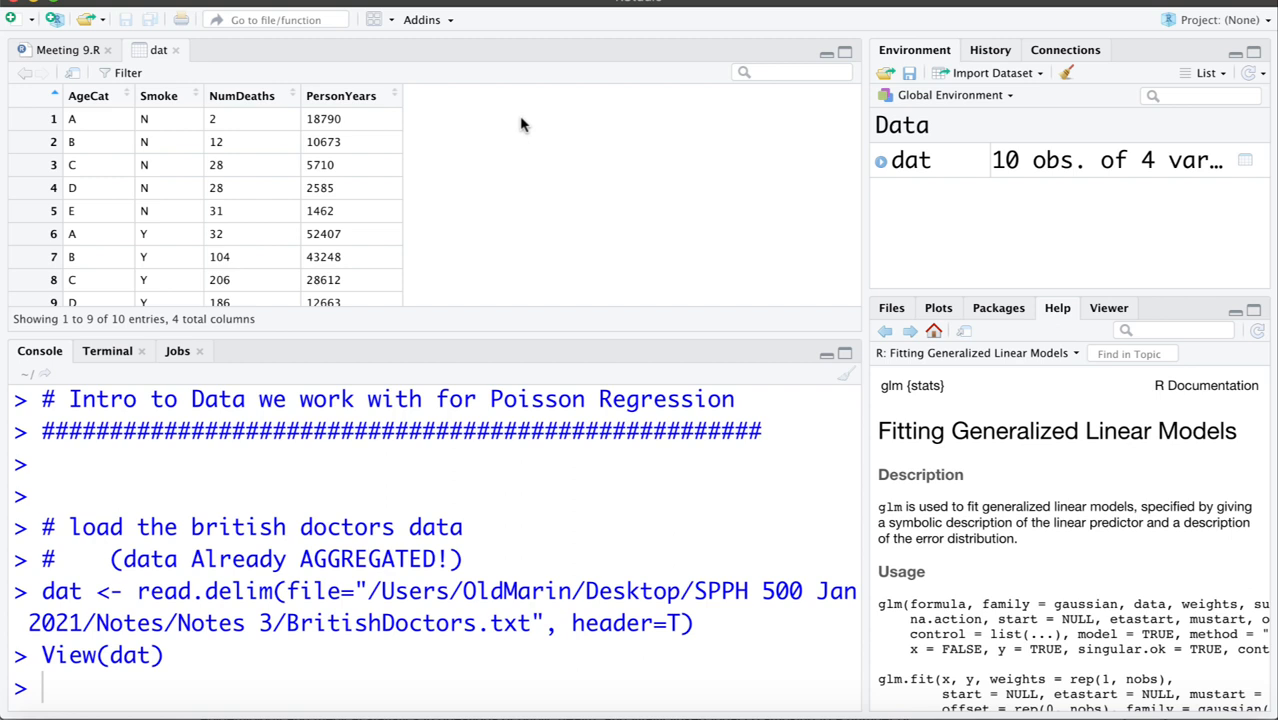
pyautogui.moveTo(430, 124)
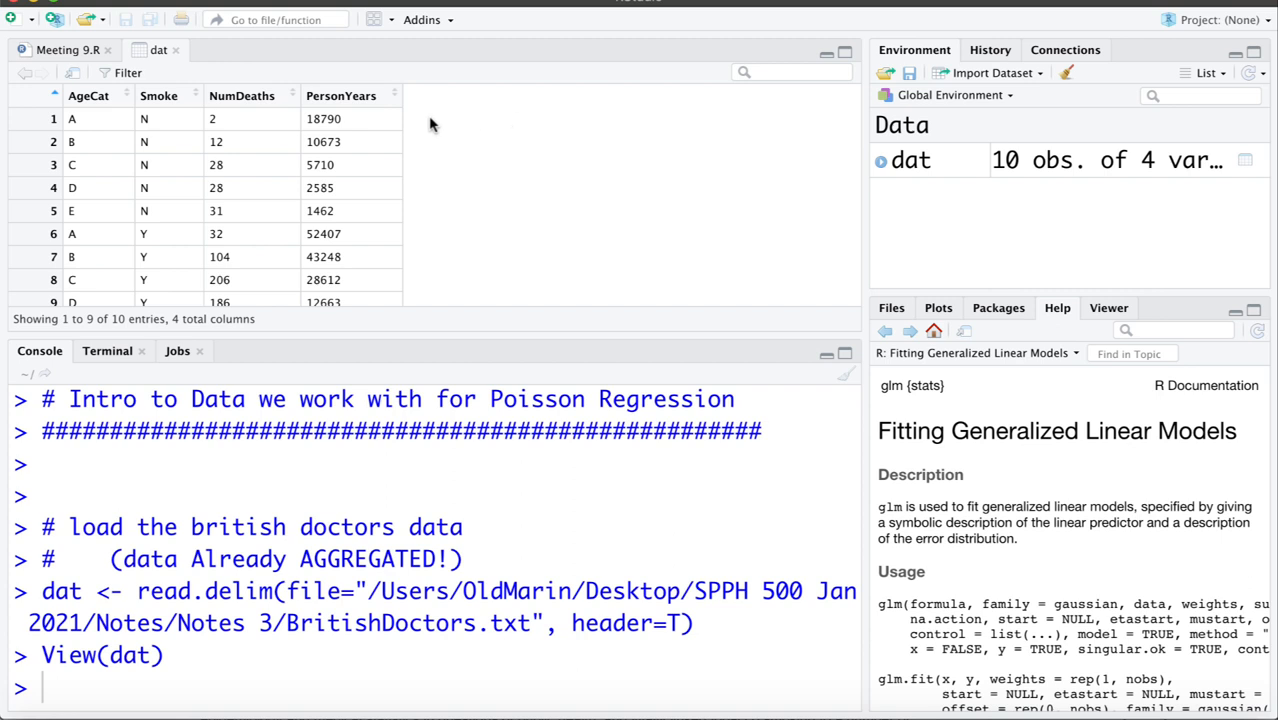
pyautogui.moveTo(118, 118)
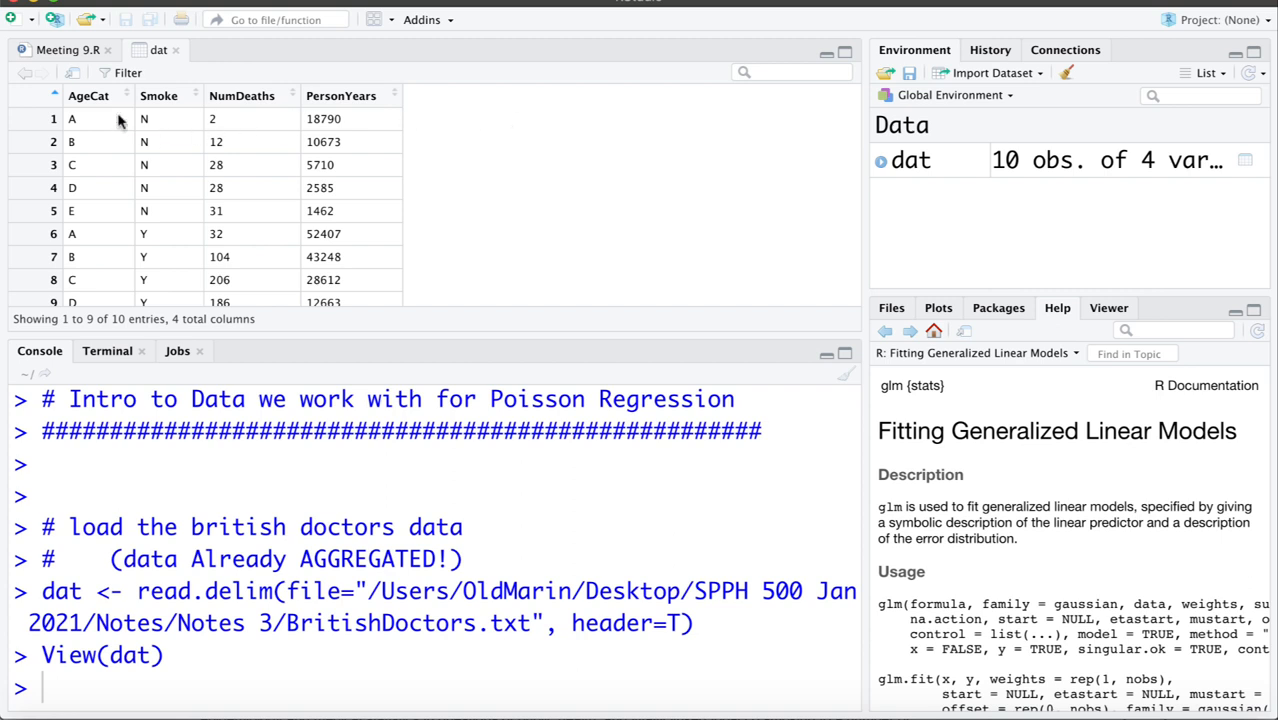
pyautogui.moveTo(90, 124)
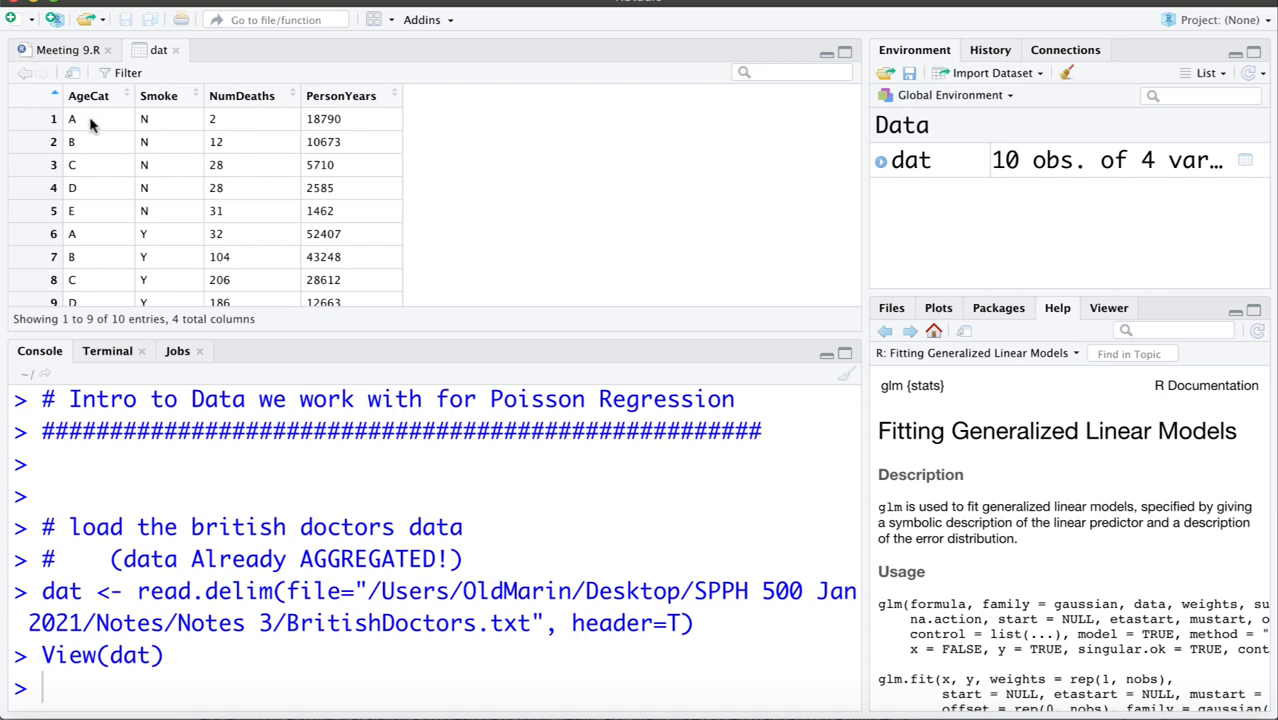
pyautogui.moveTo(162, 130)
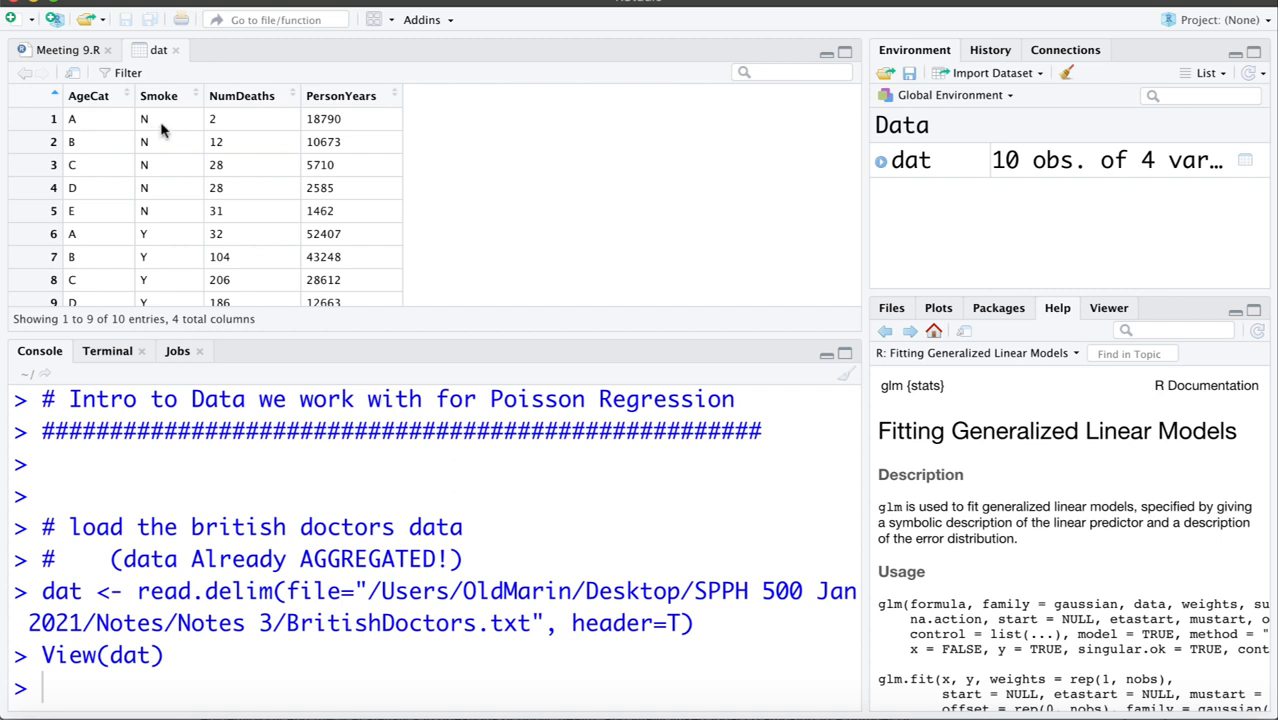
pyautogui.moveTo(222, 124)
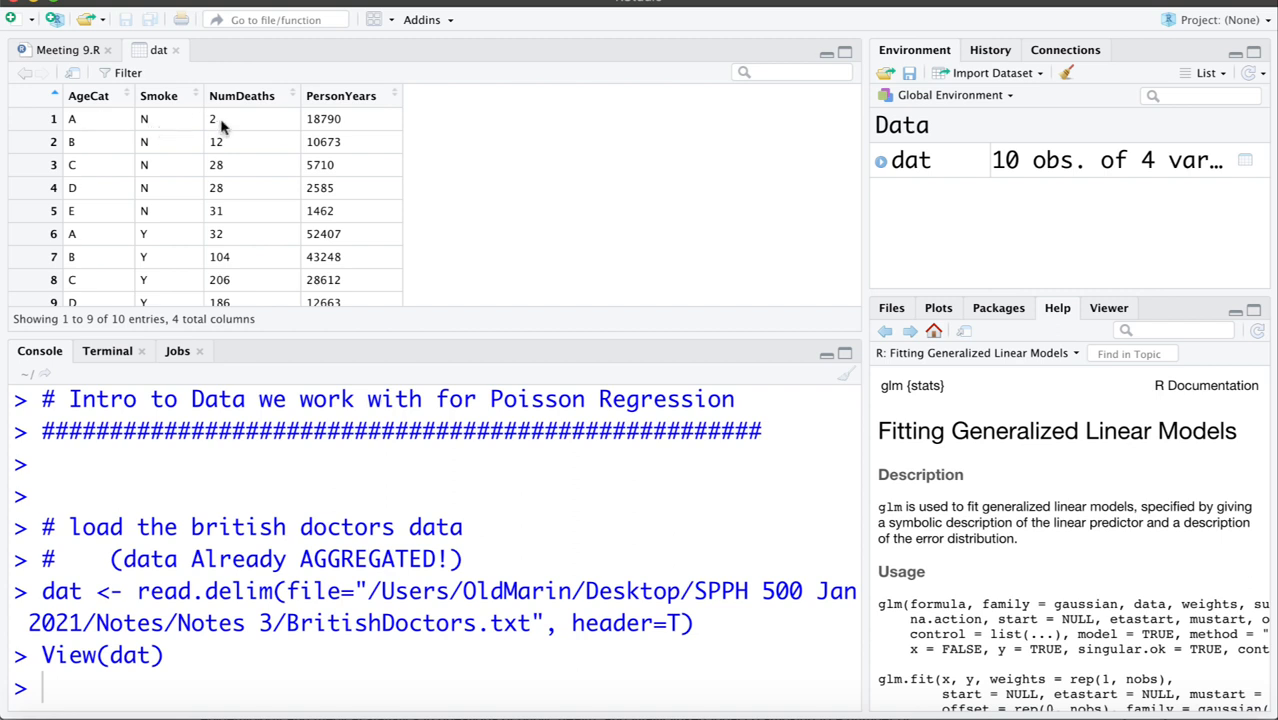
pyautogui.moveTo(344, 124)
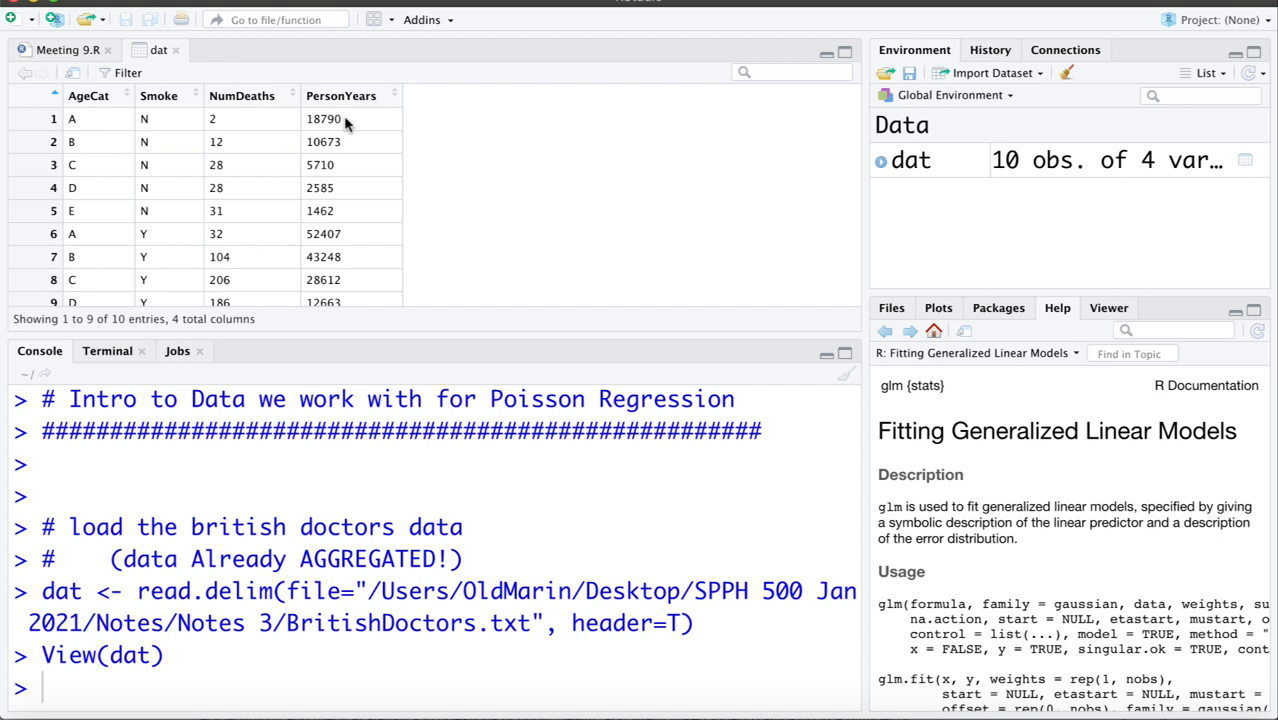
pyautogui.moveTo(124, 140)
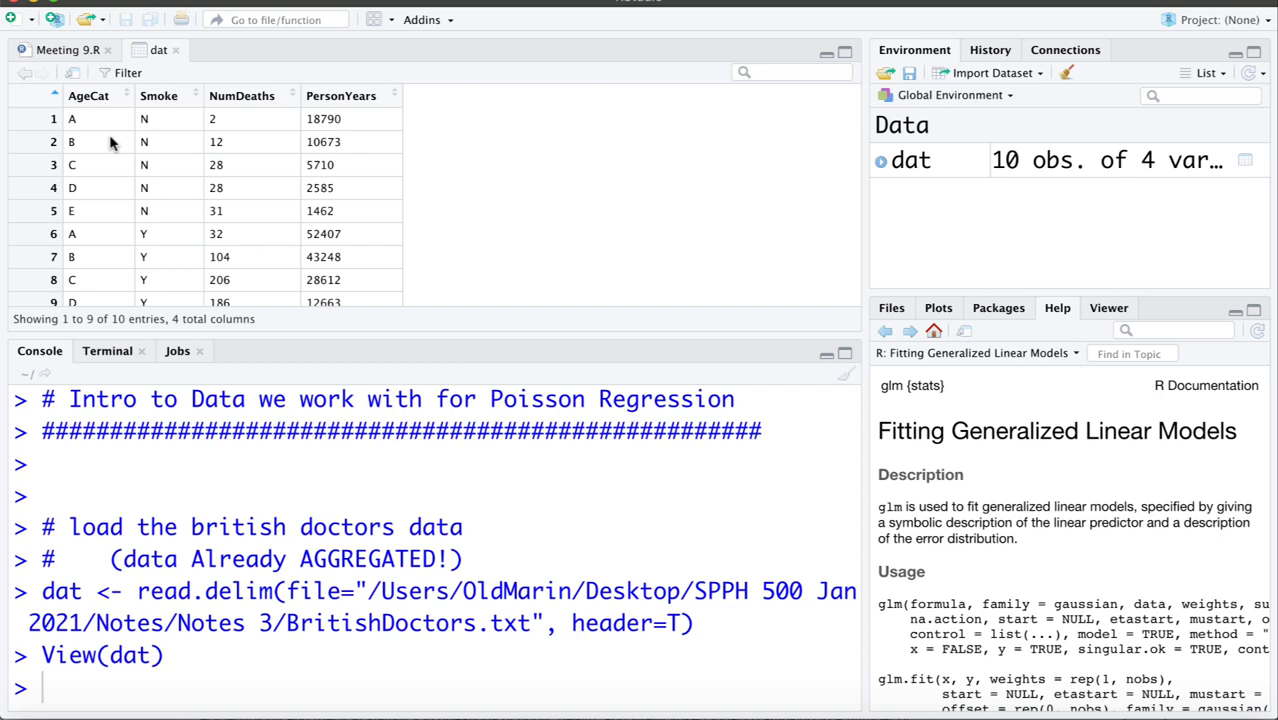
pyautogui.moveTo(250, 140)
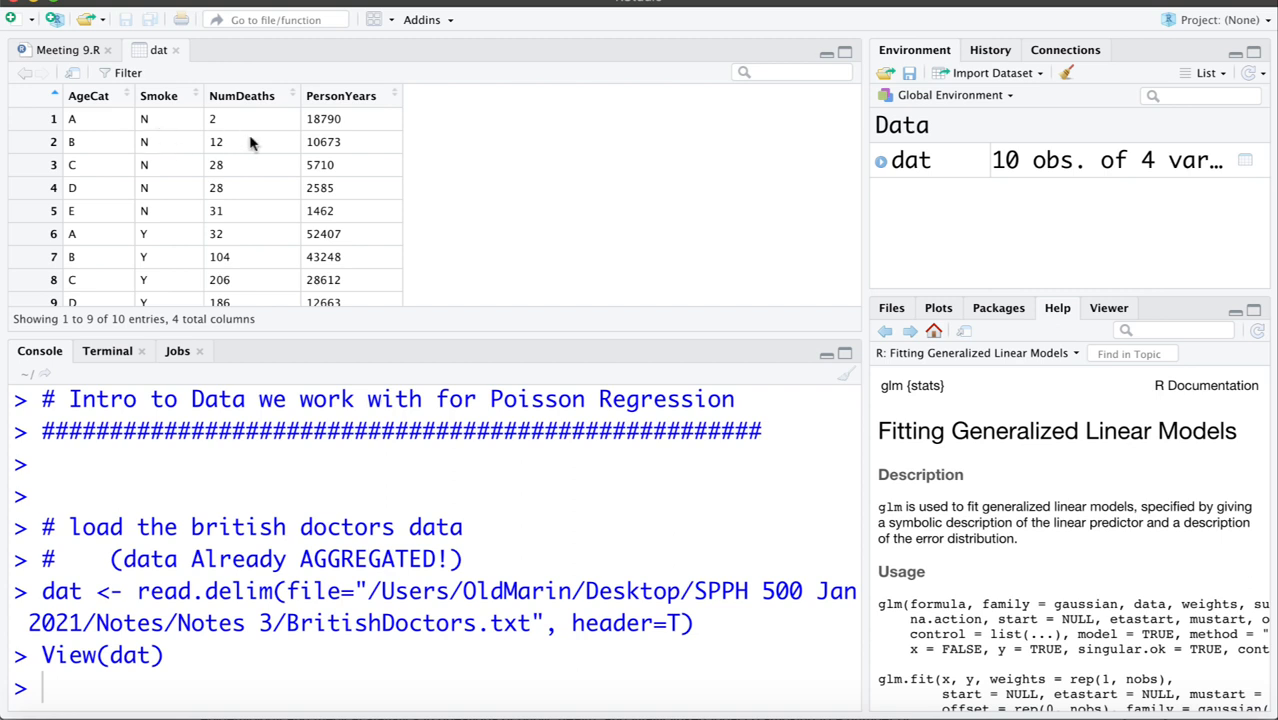
pyautogui.moveTo(364, 148)
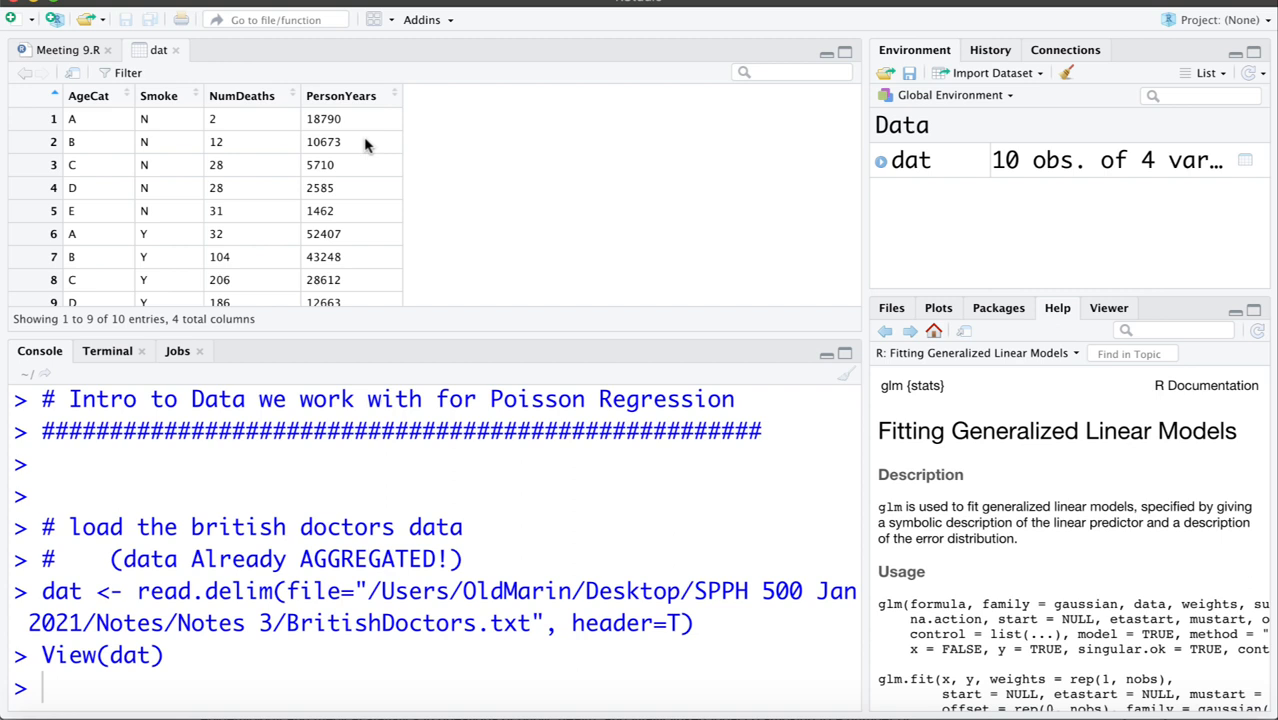
pyautogui.moveTo(68, 48)
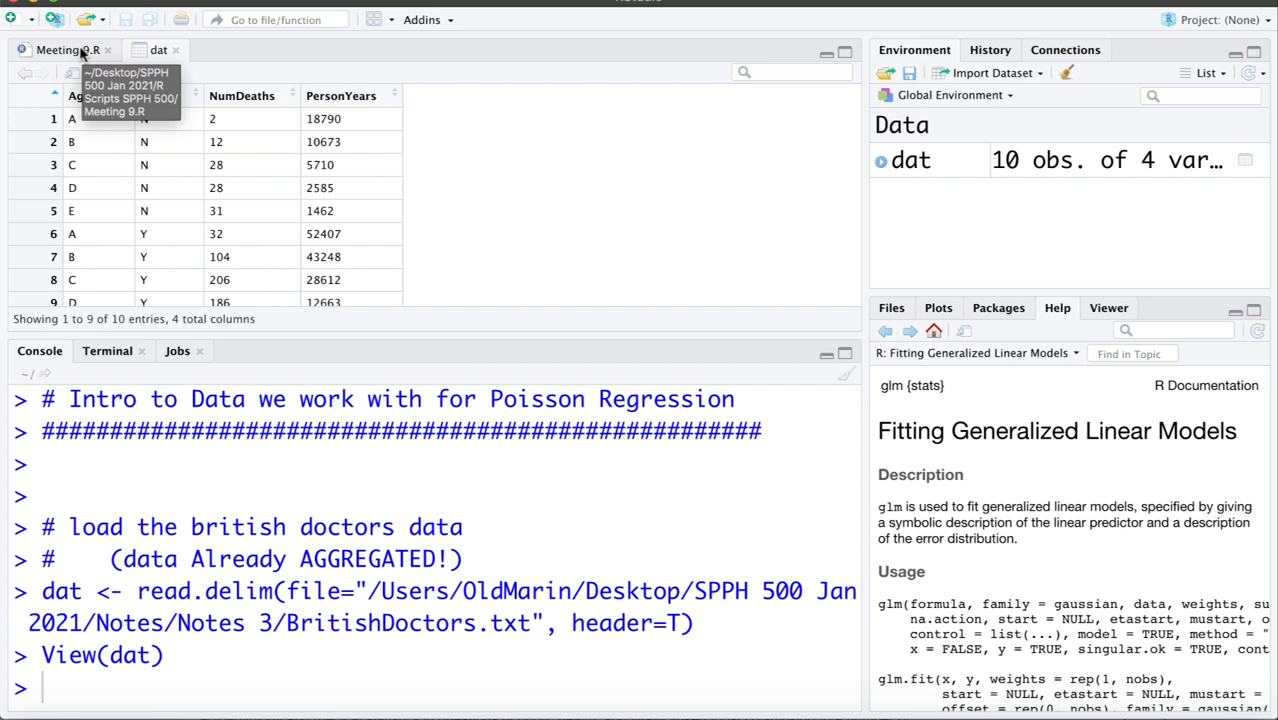
# Switch to the Meeting 9.R script and scroll to the MEDICAL EXPENDITURES DATA section
pyautogui.click(68, 50)
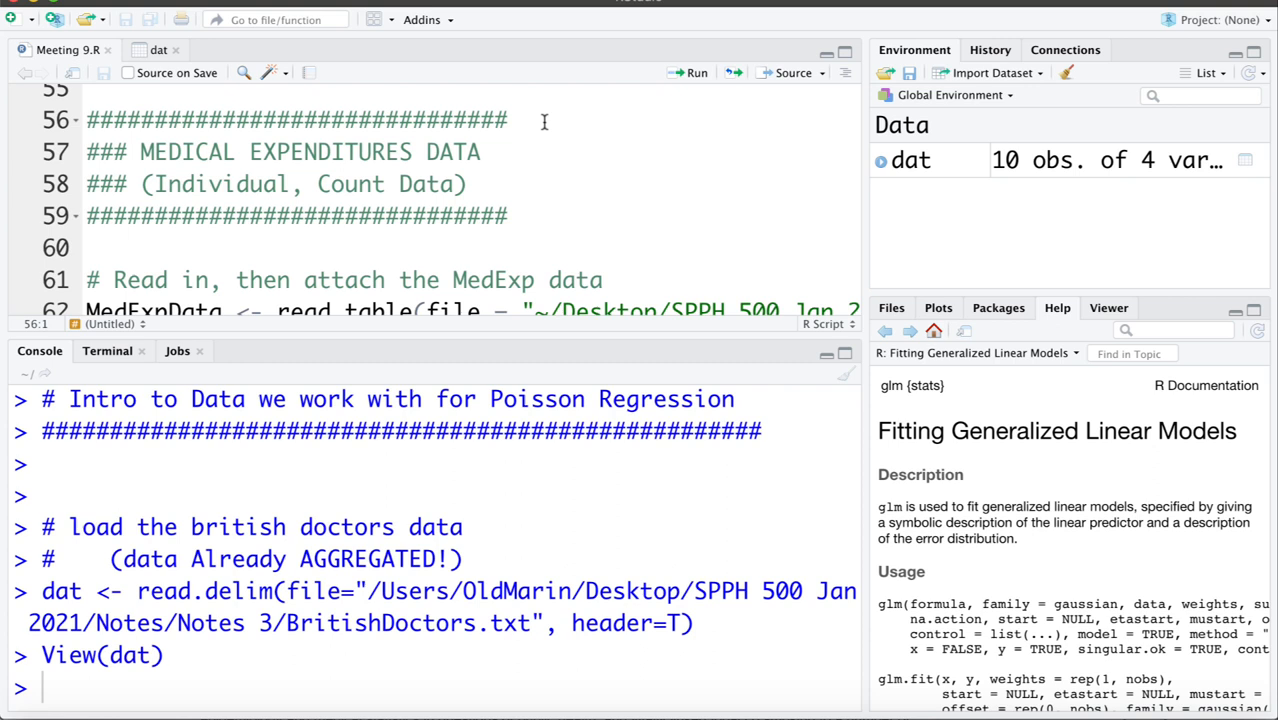
pyautogui.click(88, 120)
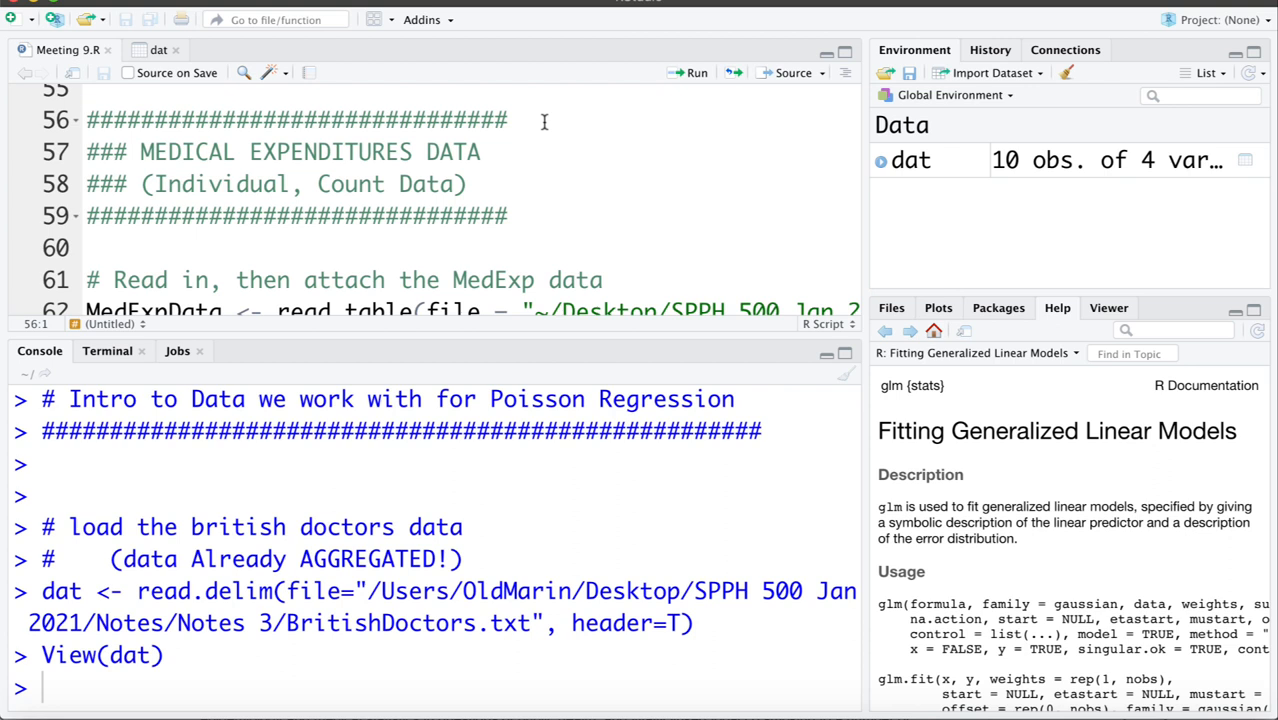
pyautogui.click(88, 120)
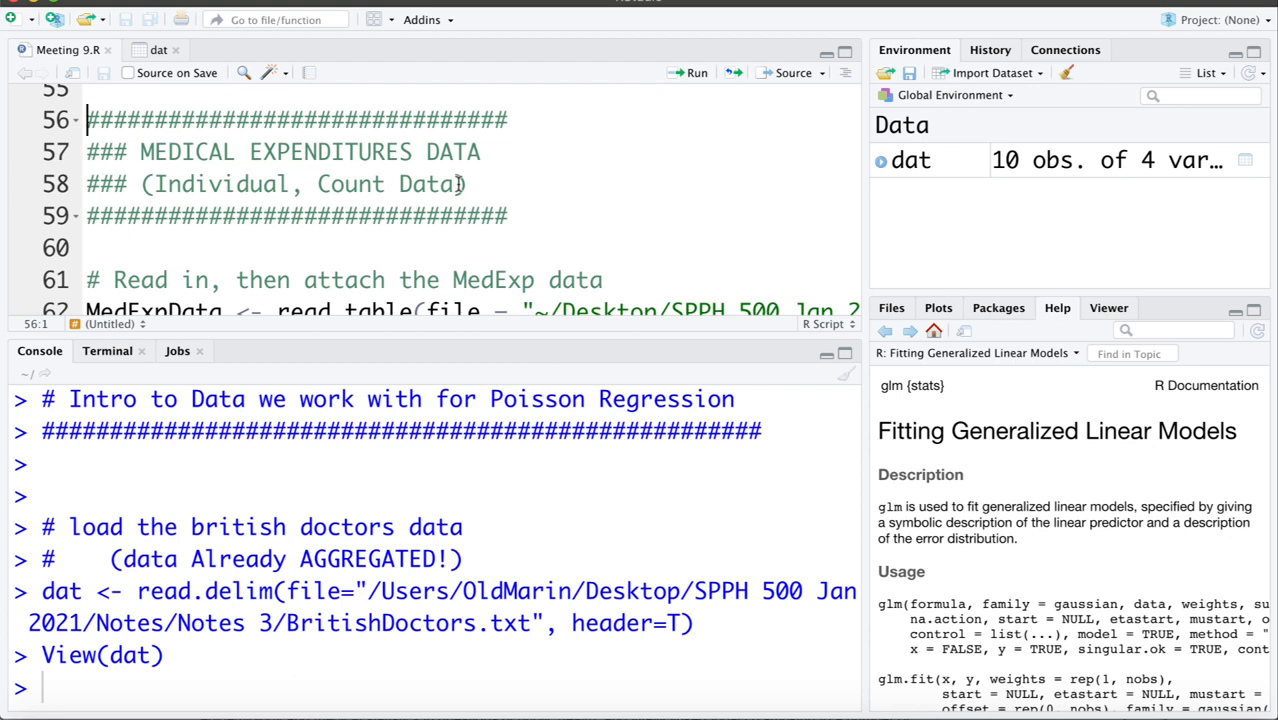
pyautogui.scroll(-3)
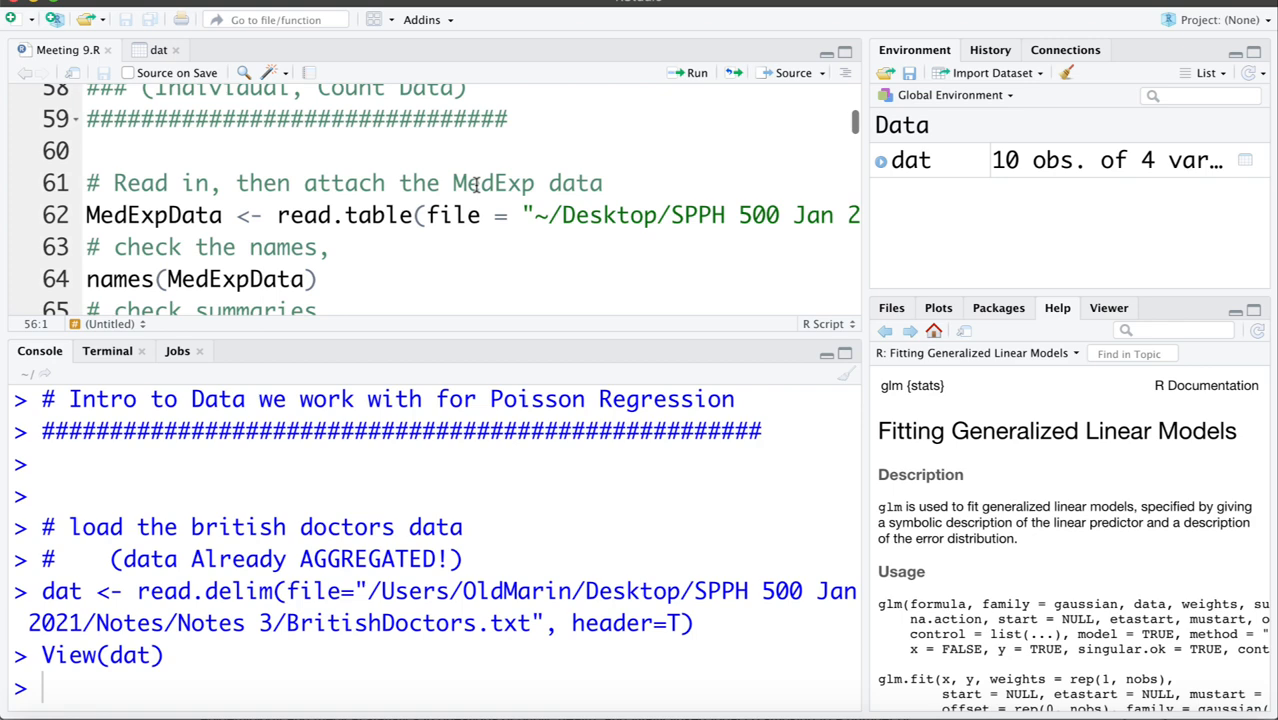
# Run read.table to load MedExpData, then names(MedExpData) to print its variable names
pyautogui.click(480, 192)
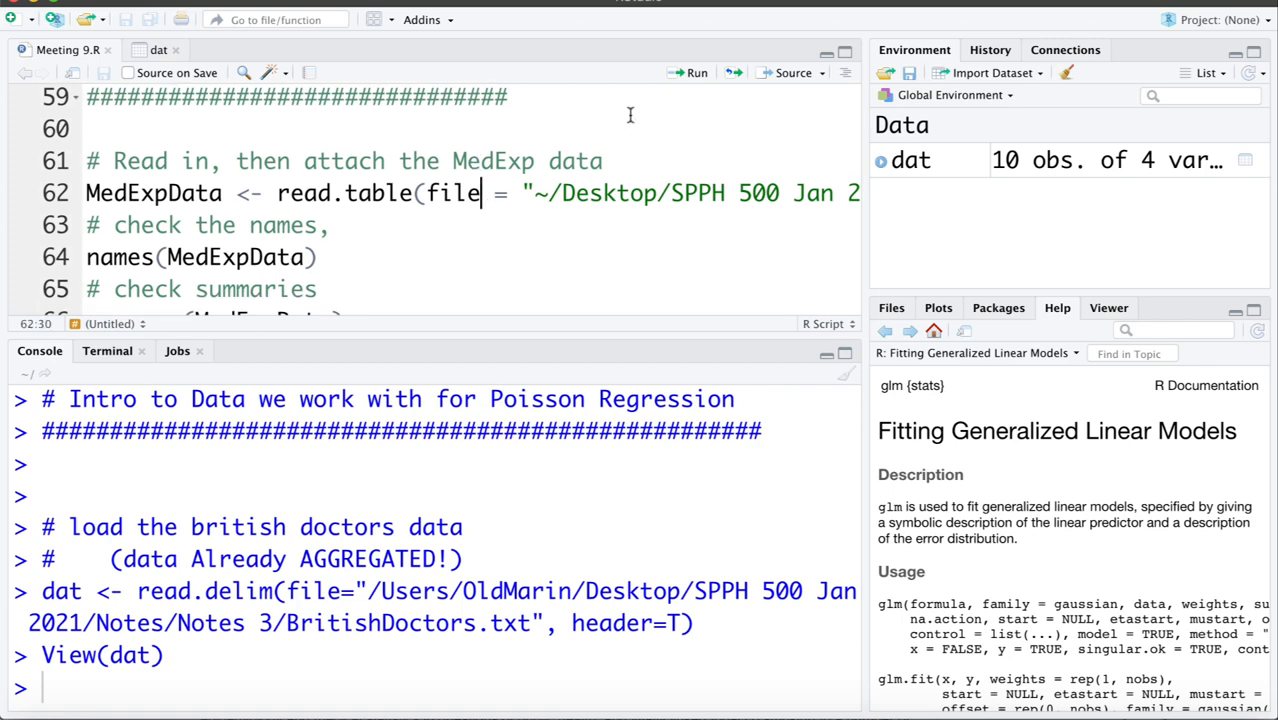
pyautogui.click(690, 72)
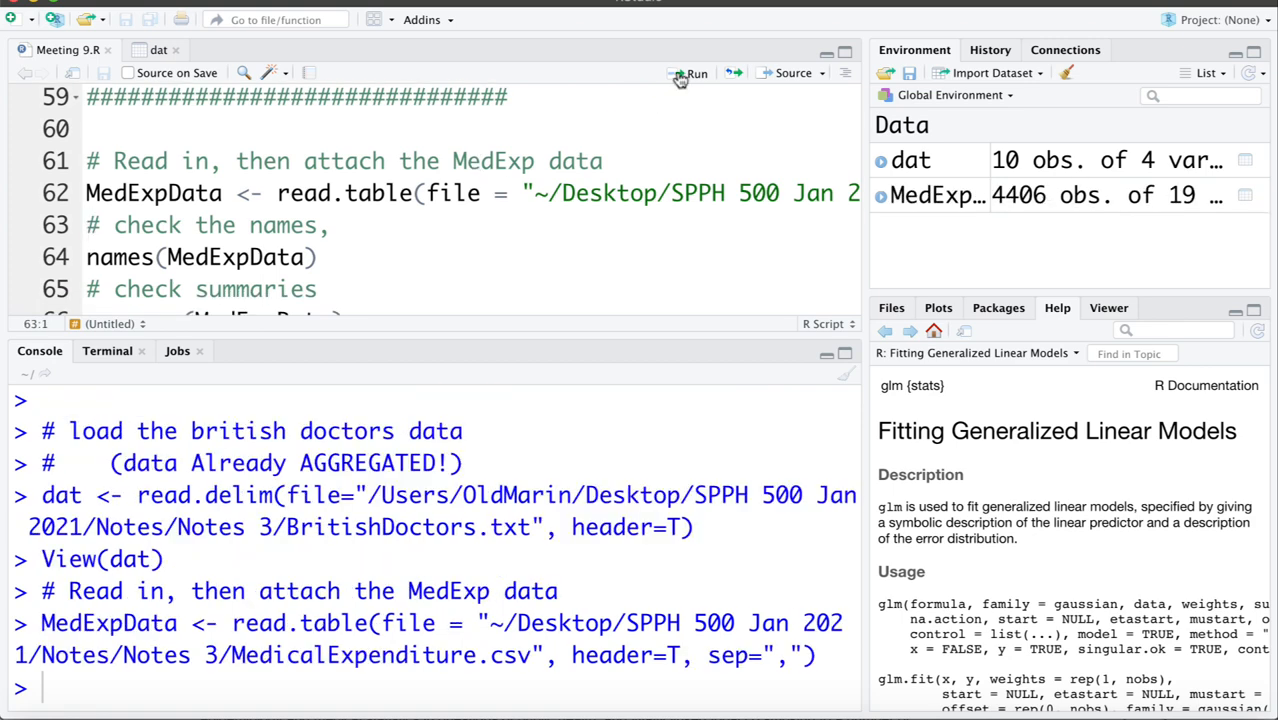
pyautogui.click(692, 72)
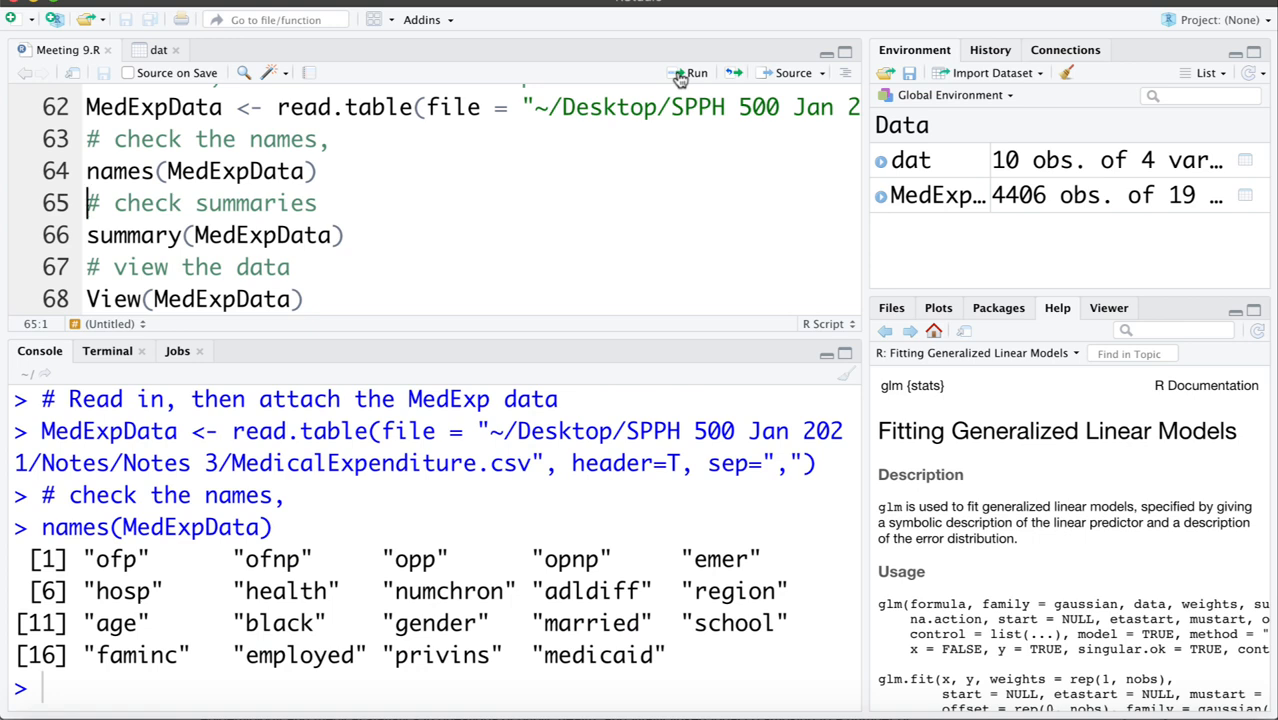